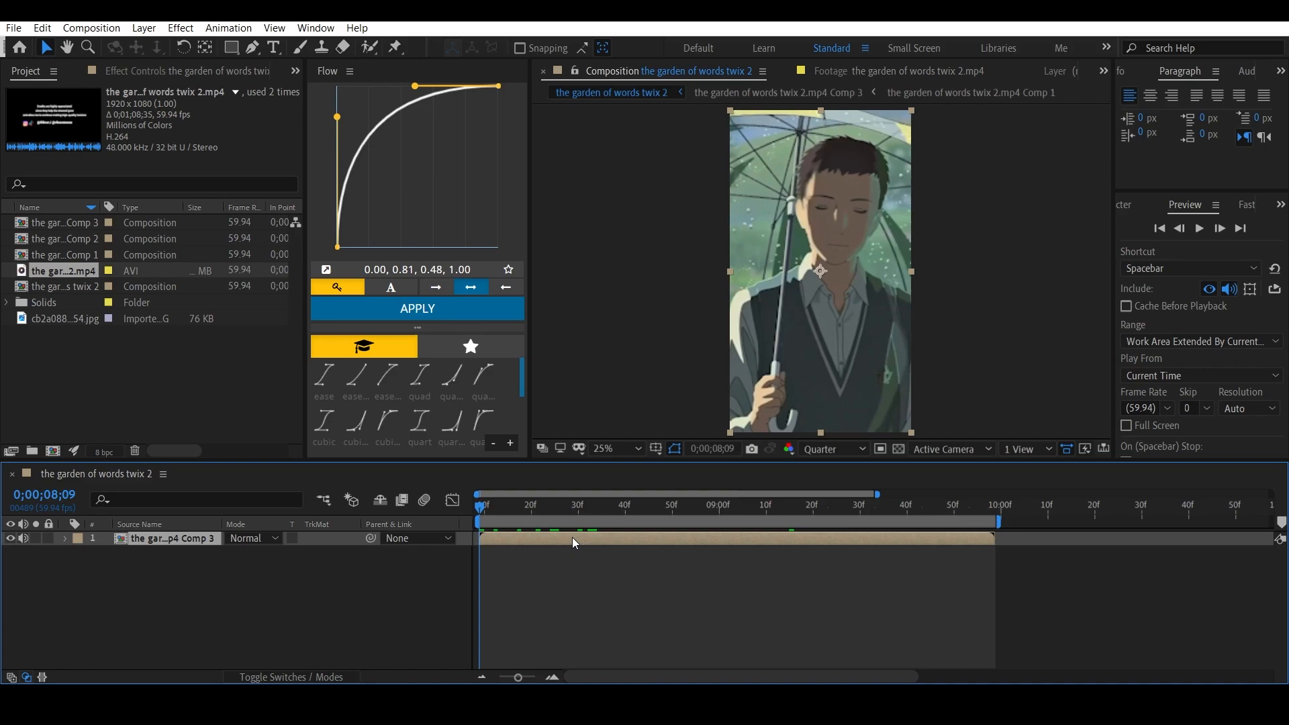
- Separate the clip's Position into X Position and Y Position via Separate Dimensions
right_click(136, 552)
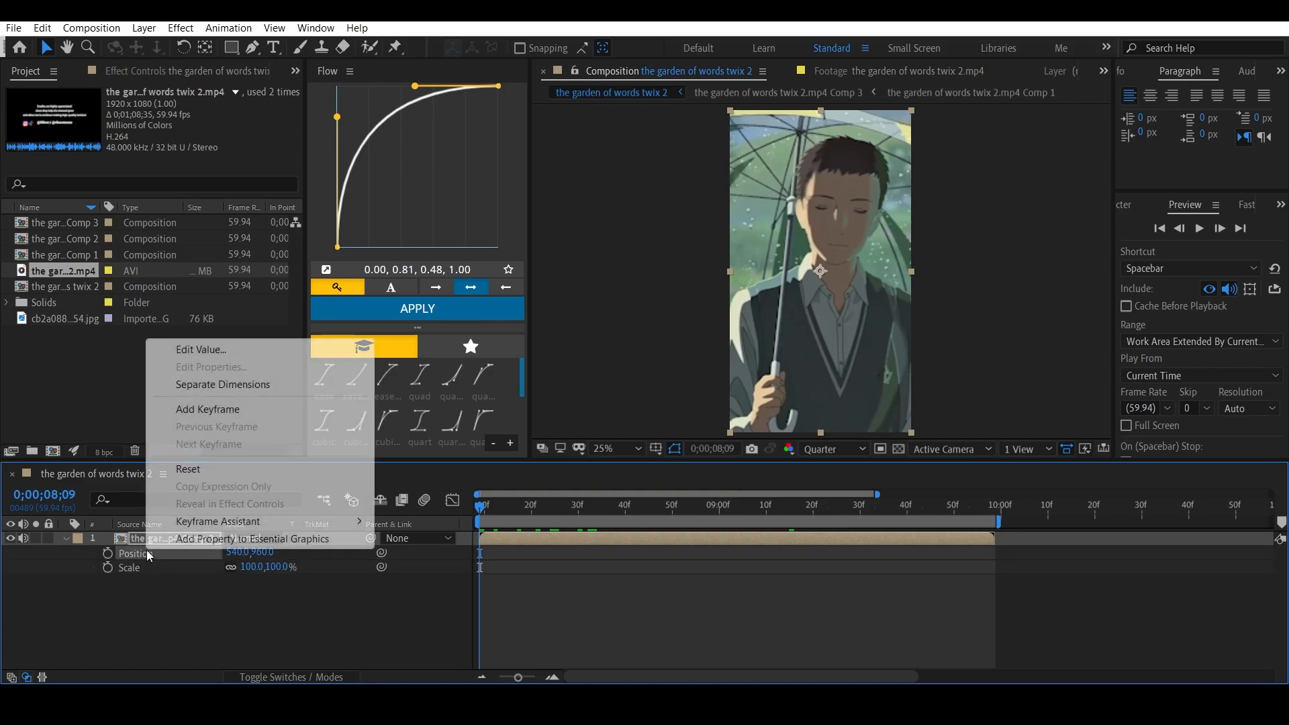
left_click(223, 383)
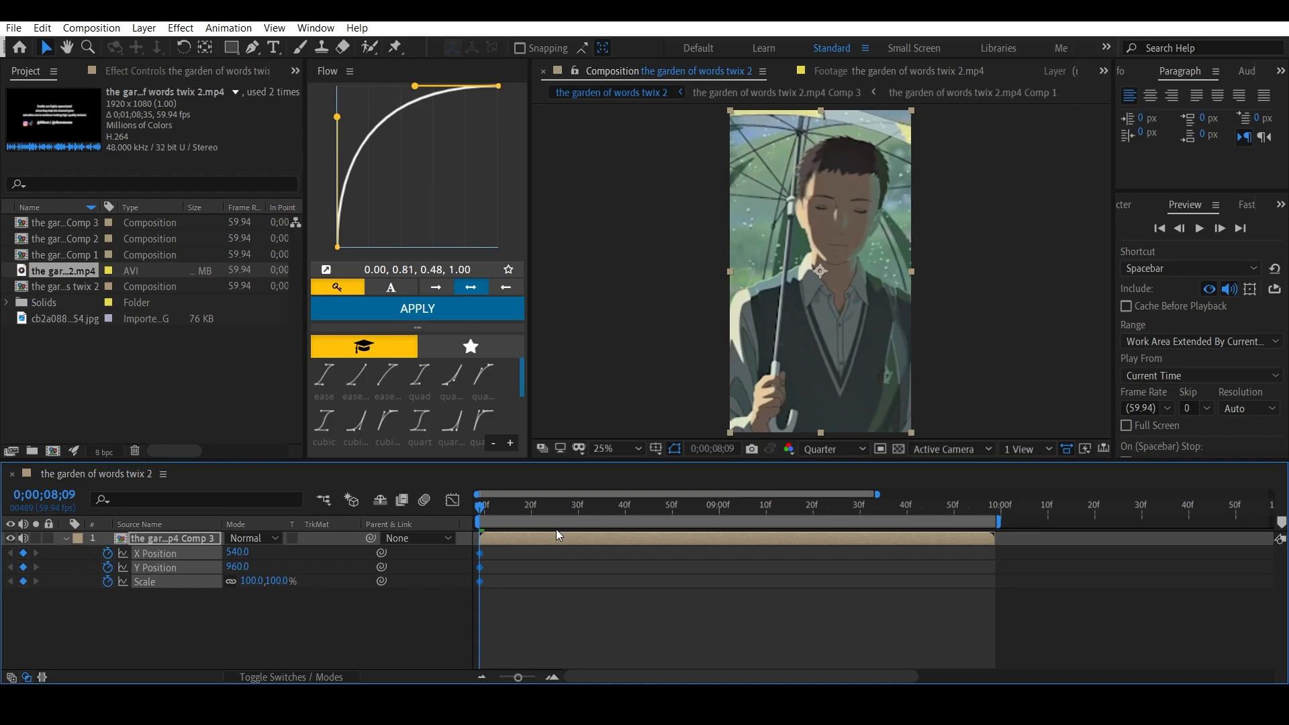
- Keyframe new X Position, Y Position and larger Scale values at several later frames
left_click(581, 505)
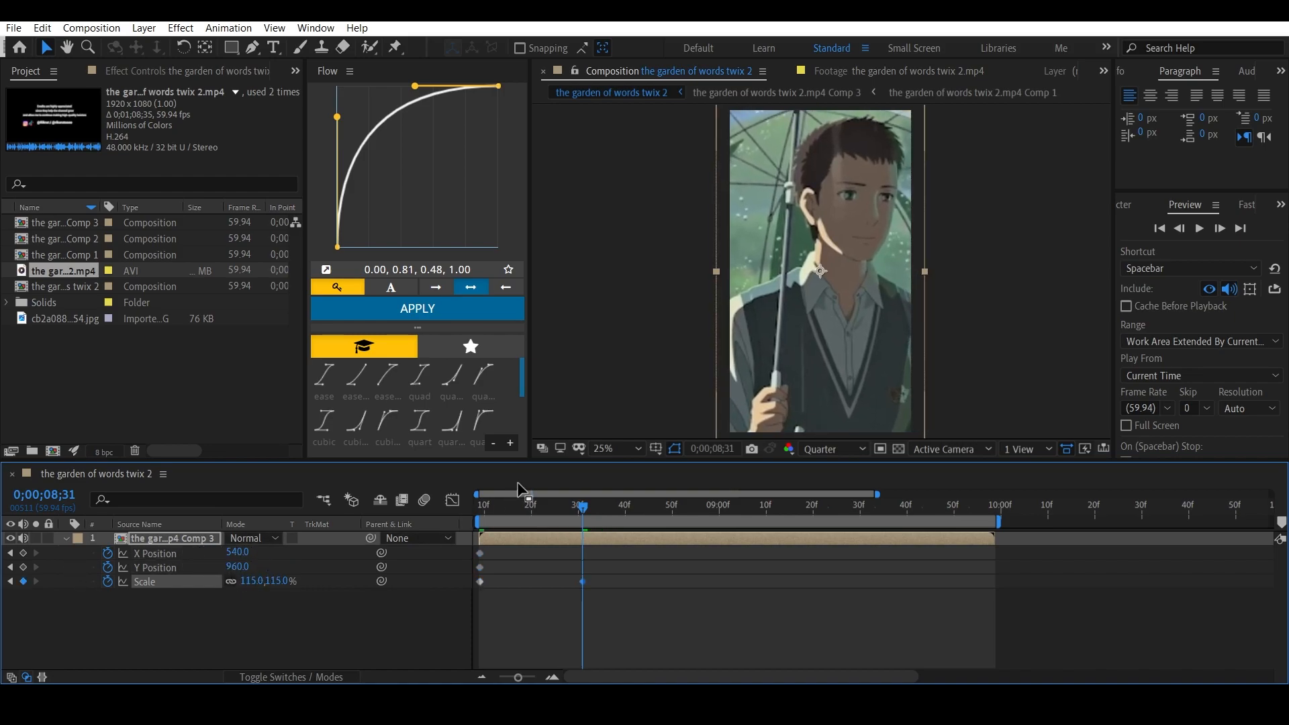
left_click(602, 449)
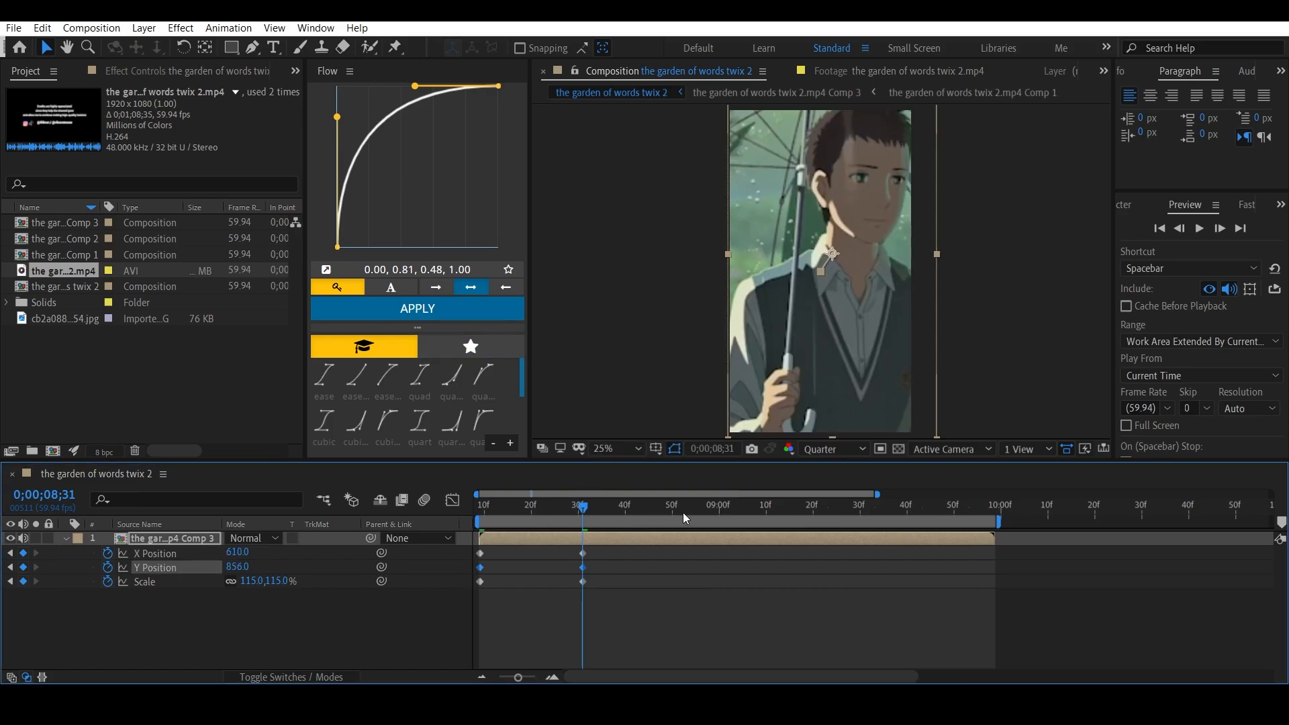
left_click(690, 503)
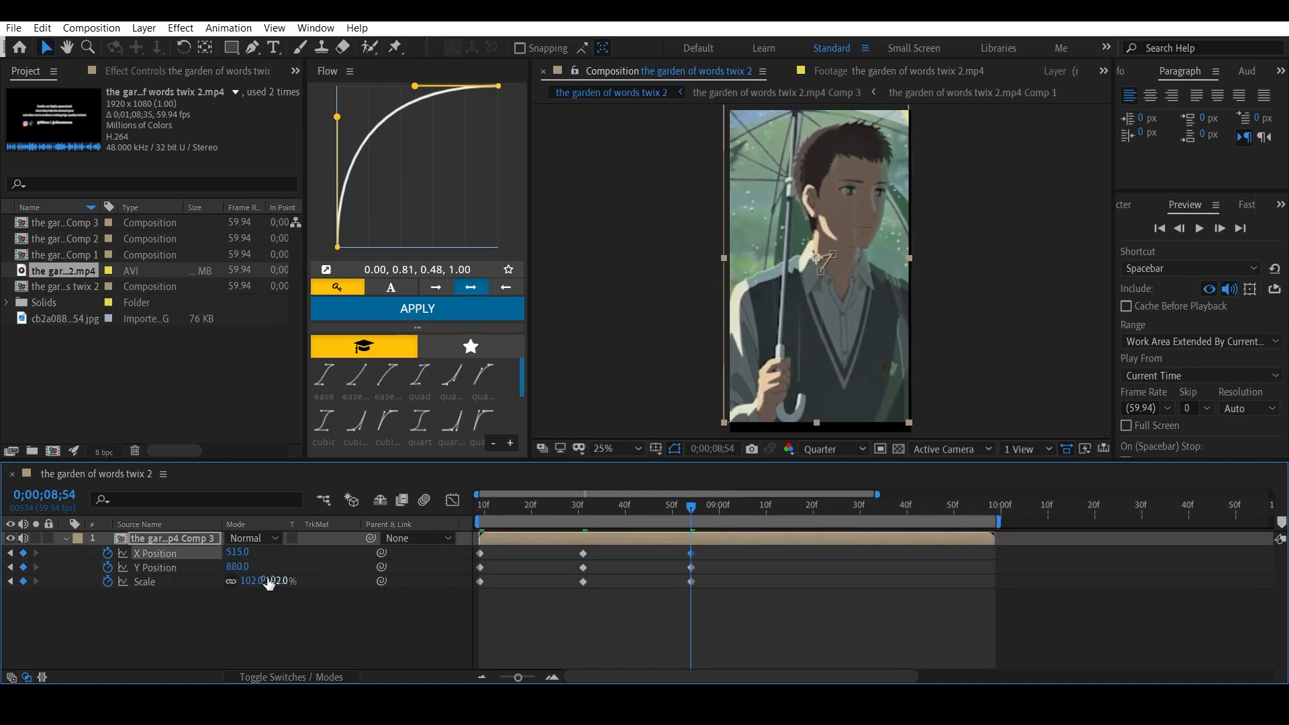
left_click(779, 505)
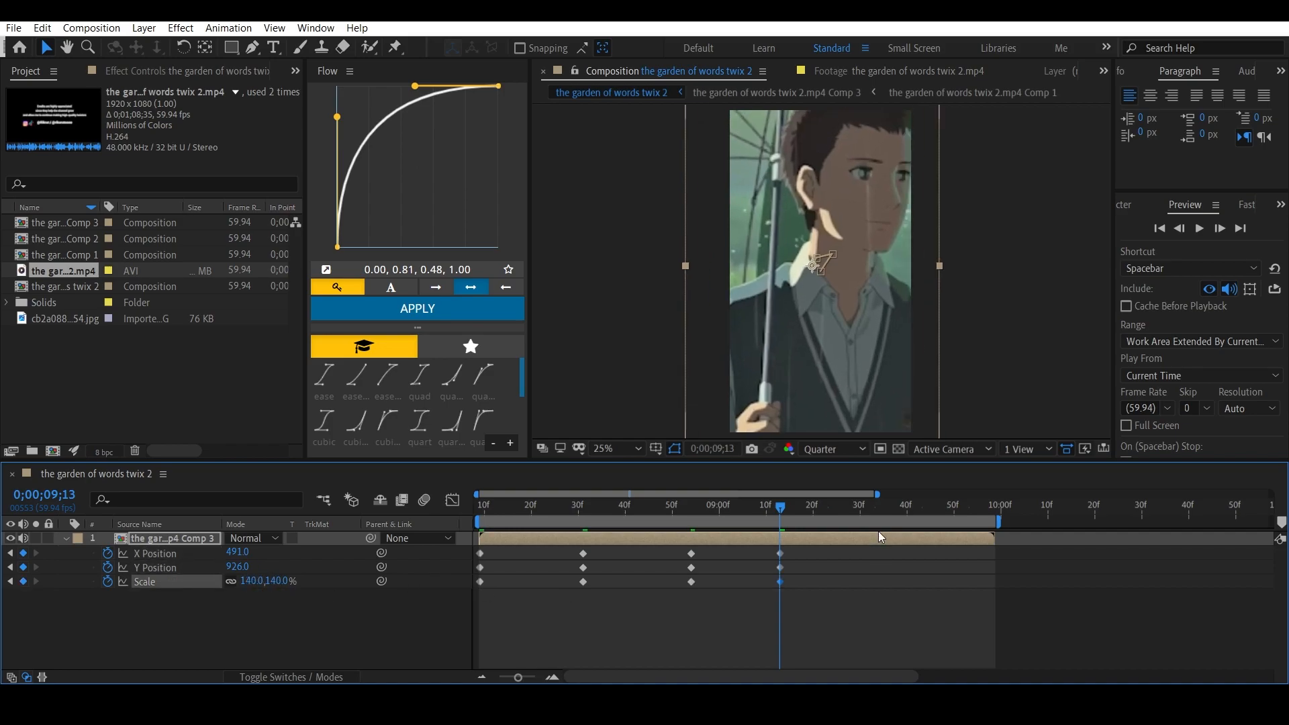
left_click(903, 504)
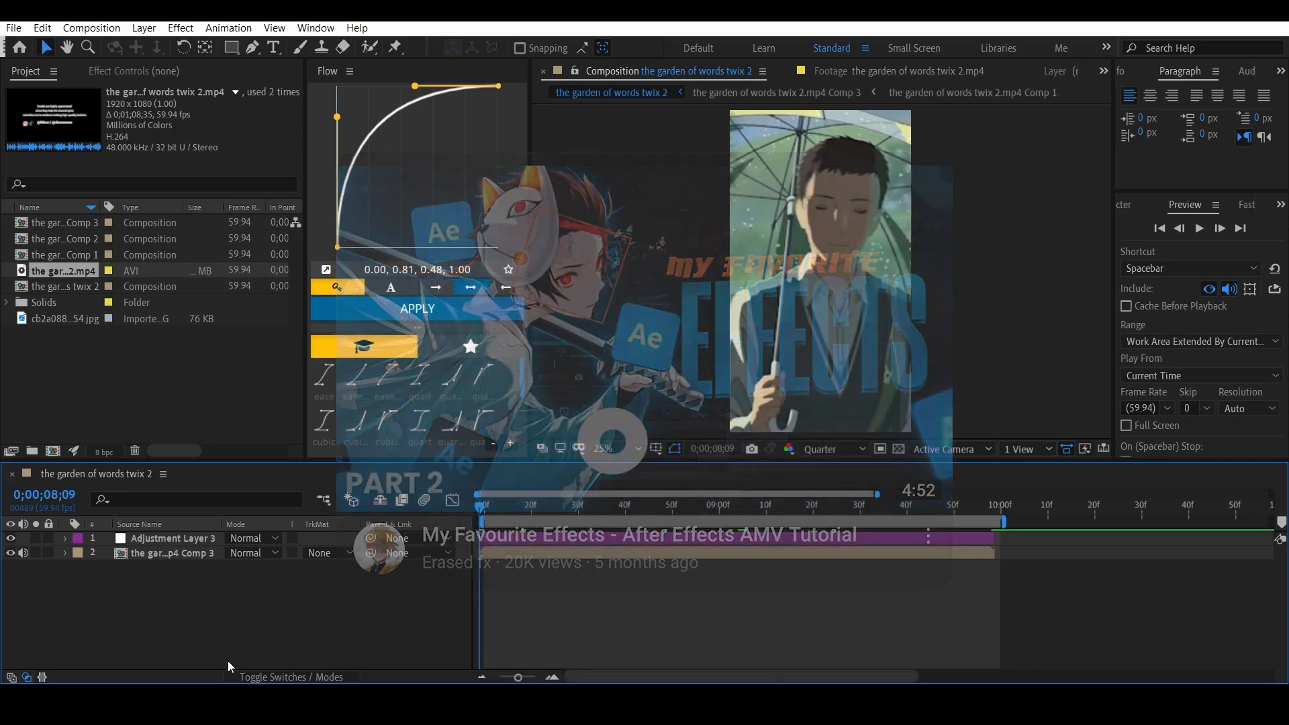
- Apply S_FreezeFrame to the adjustment layer and set Freeze Frames to 8
type("free")
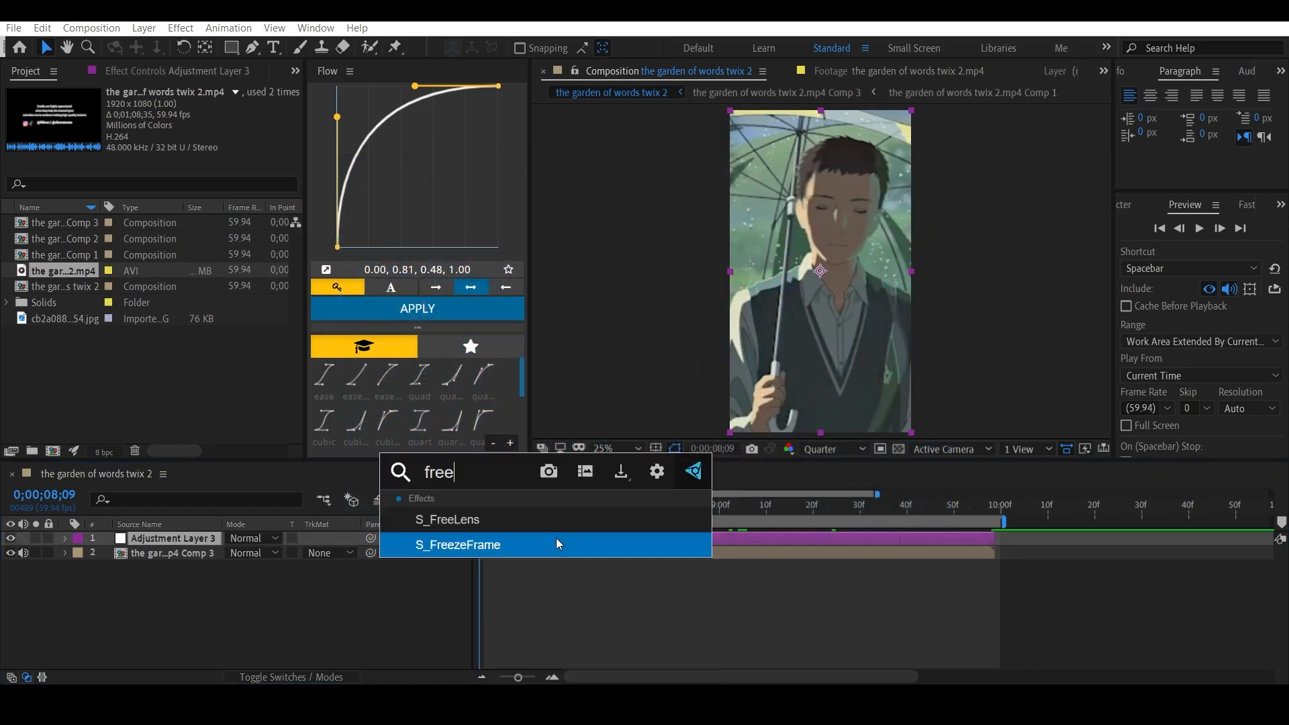
double_click(457, 543)
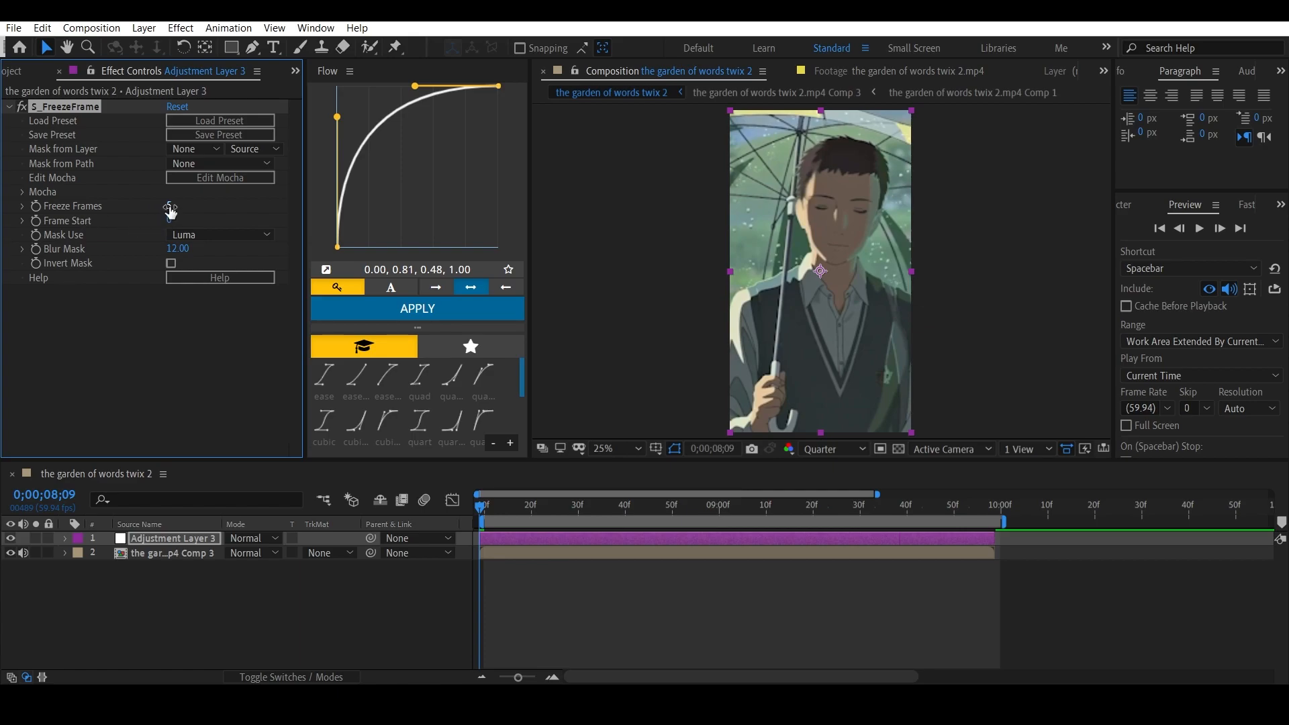
left_click(612, 504)
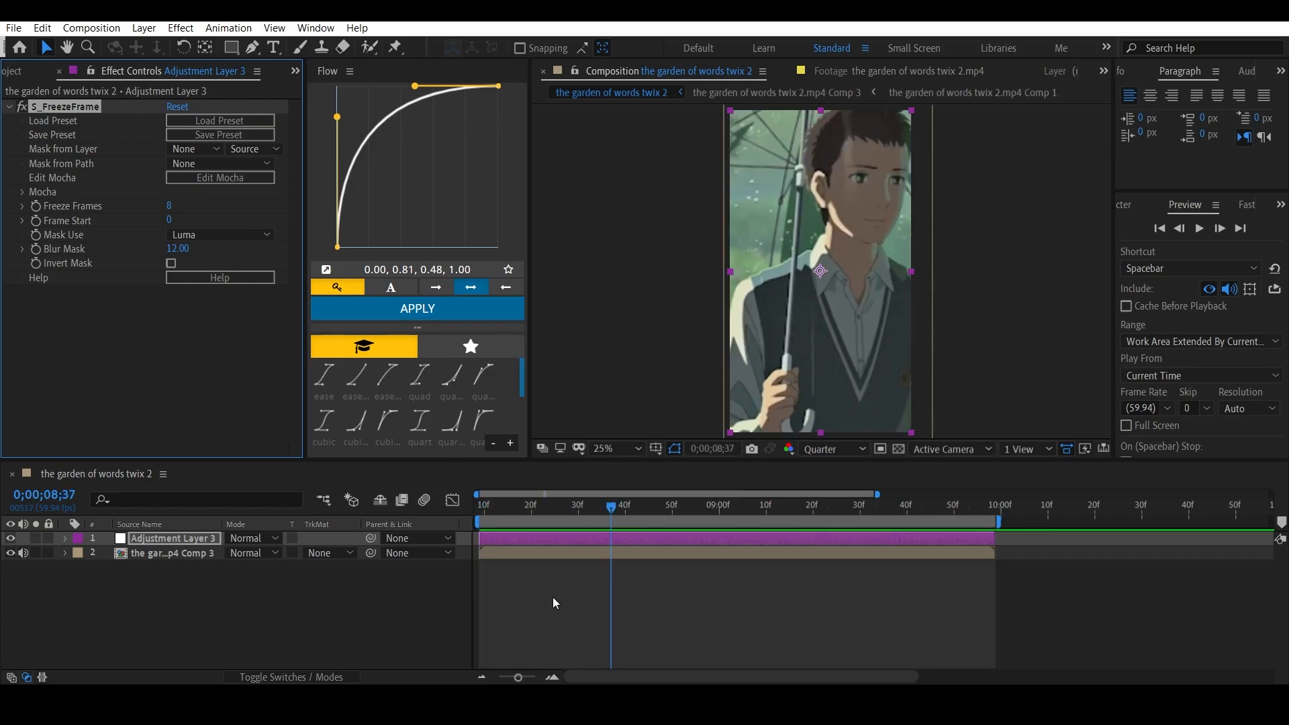